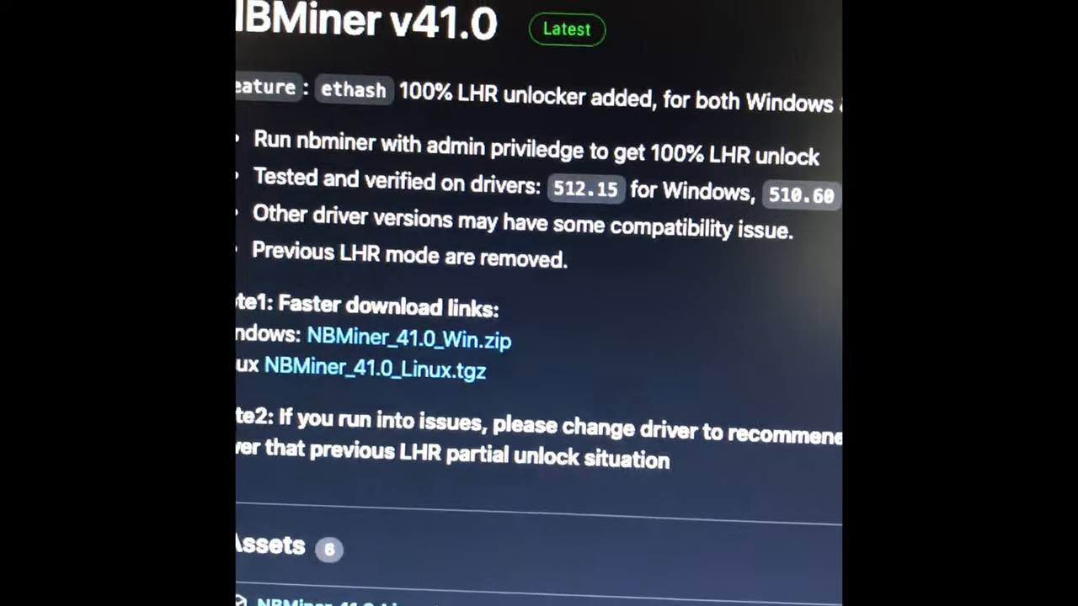
scroll(down, 3)
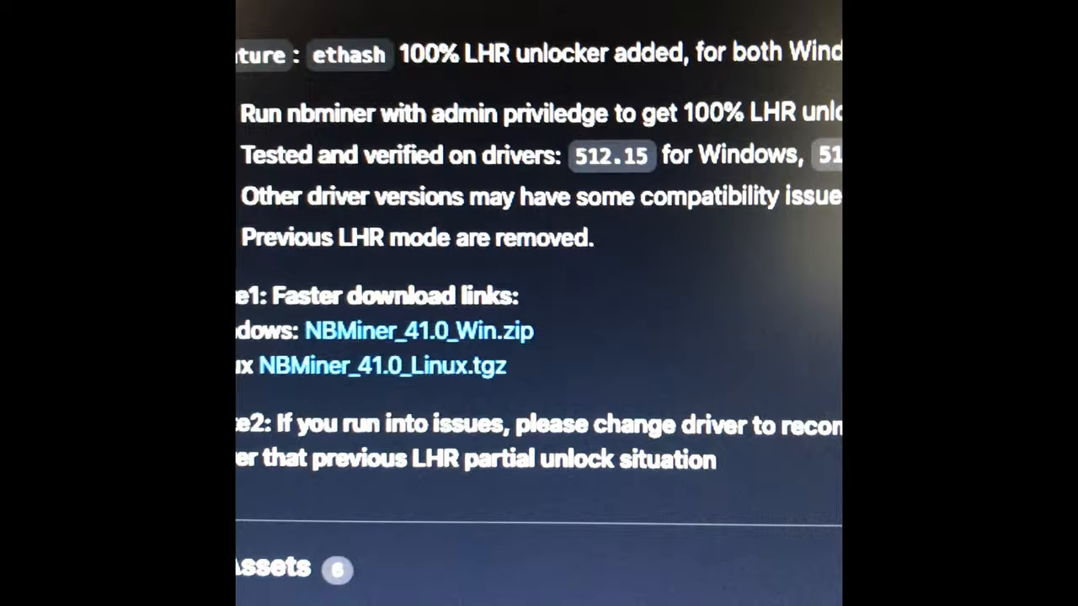
scroll(down, 3)
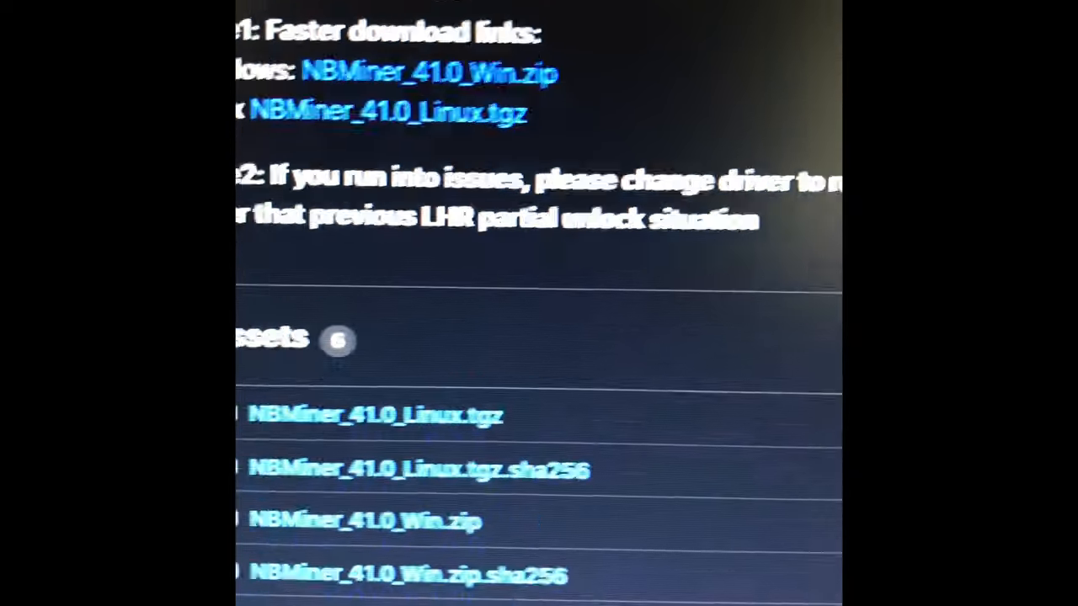
scroll(down, 3)
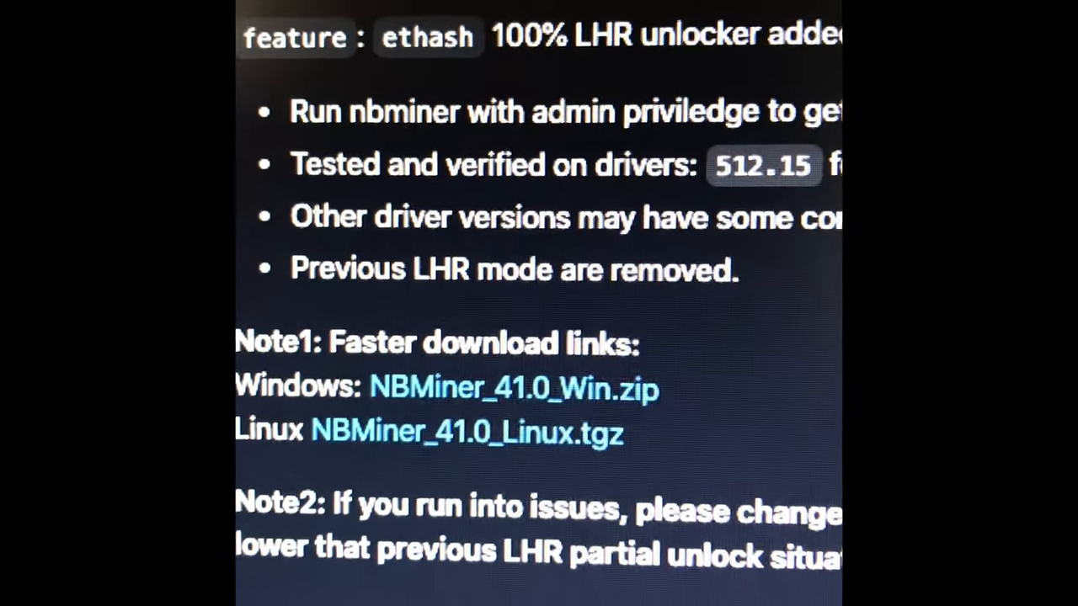
scroll(down, 3)
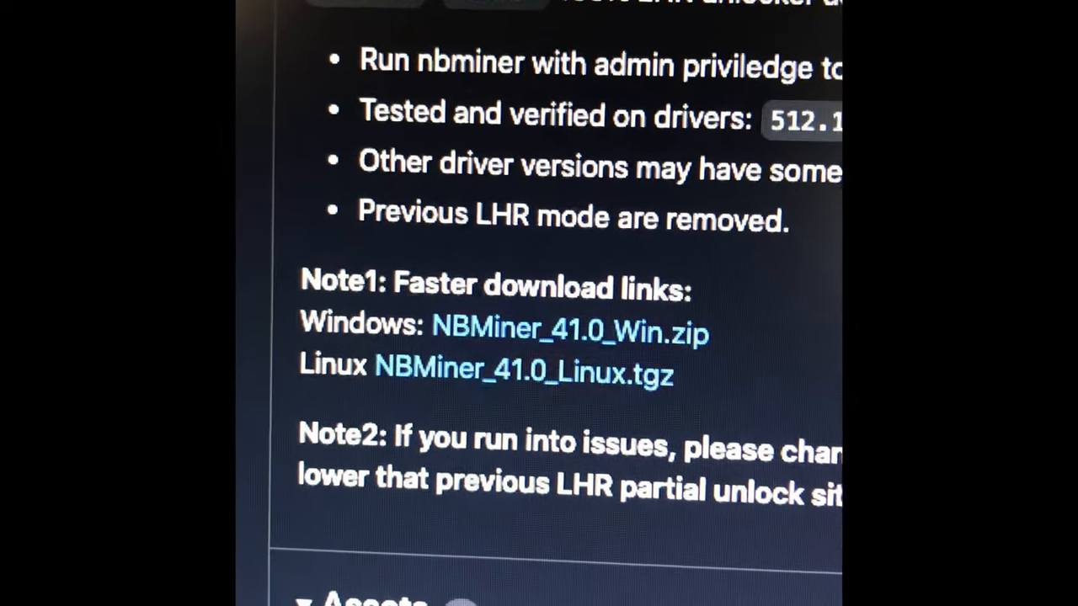